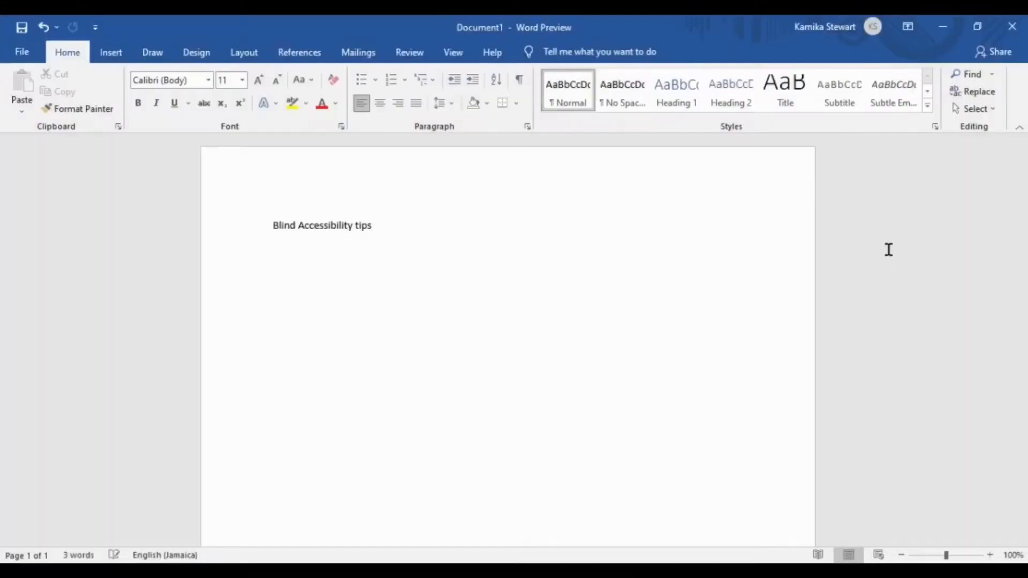
Bring up the save prompt proposing 'Blind Accessibility tips', then dismiss it without saving.
left_click(371, 224)
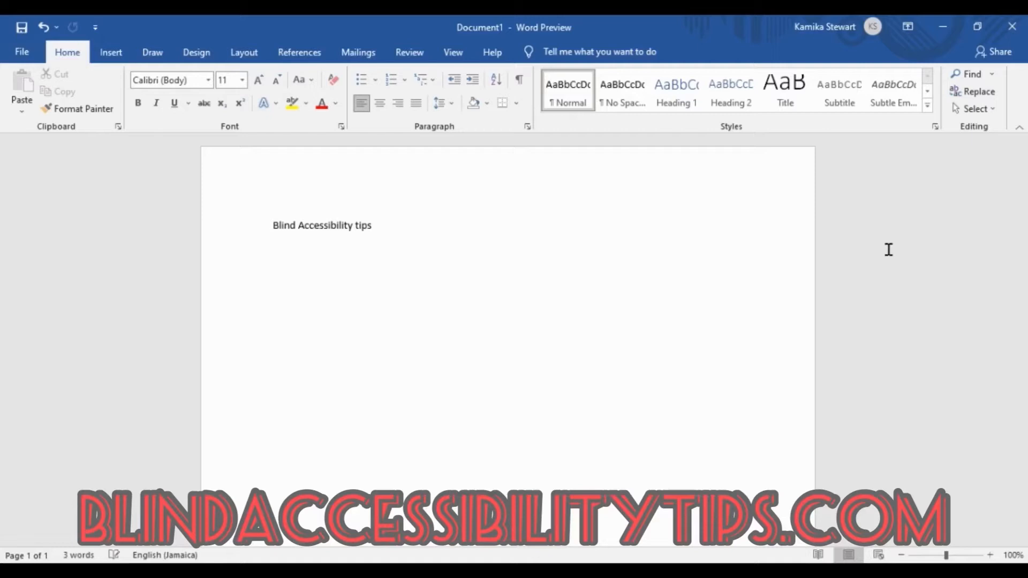
left_click(374, 225)
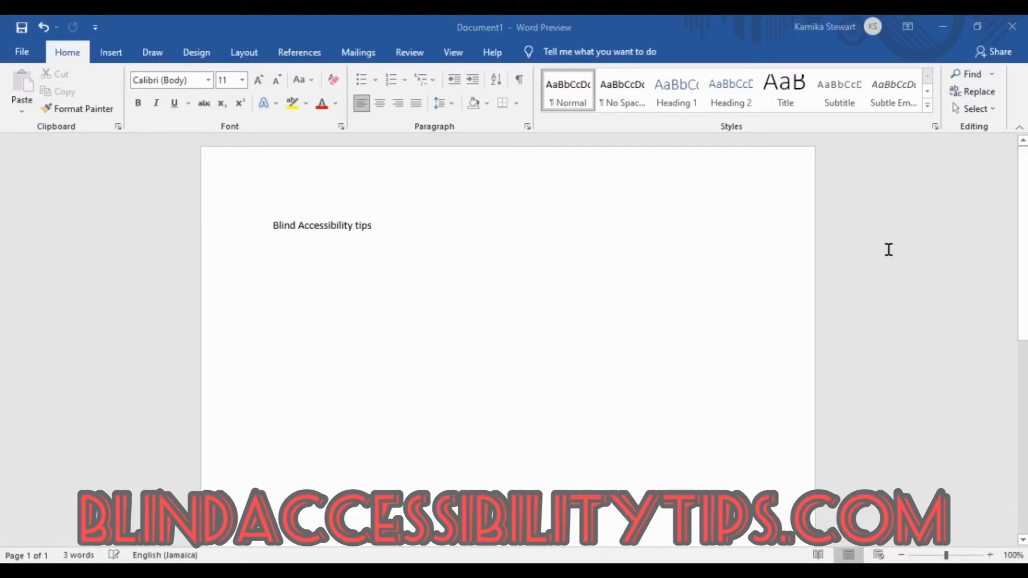
left_click(21, 27)
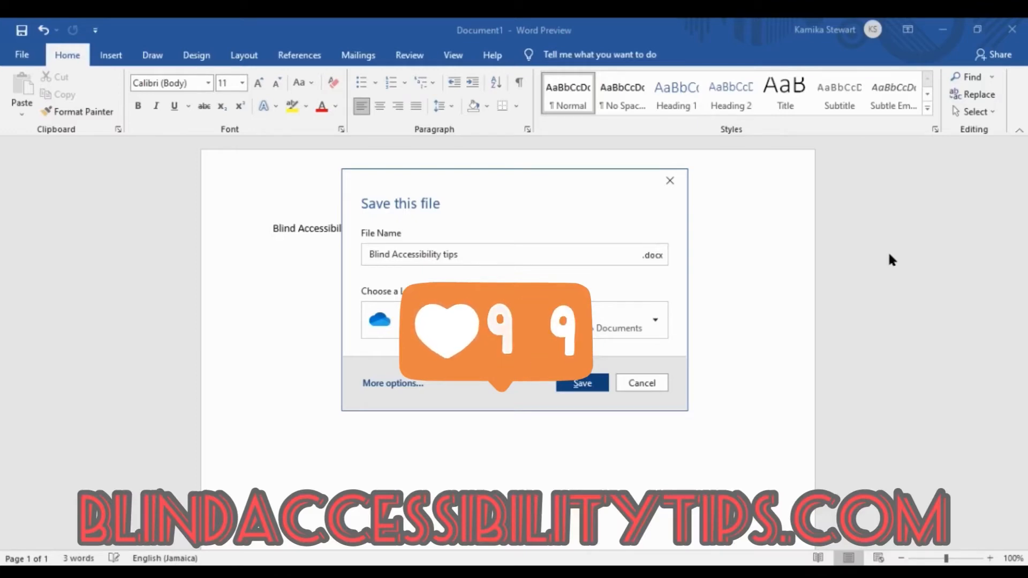
left_click(640, 383)
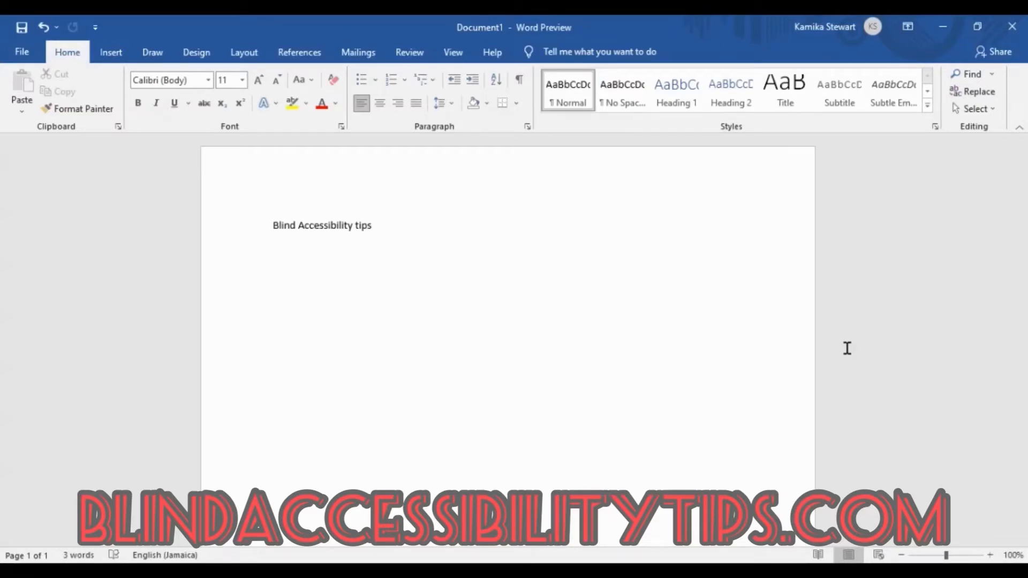
Bring the save prompt back up with Ctrl+S, still proposing 'Blind Accessibility tips' in OneDrive Documents.
left_click(373, 225)
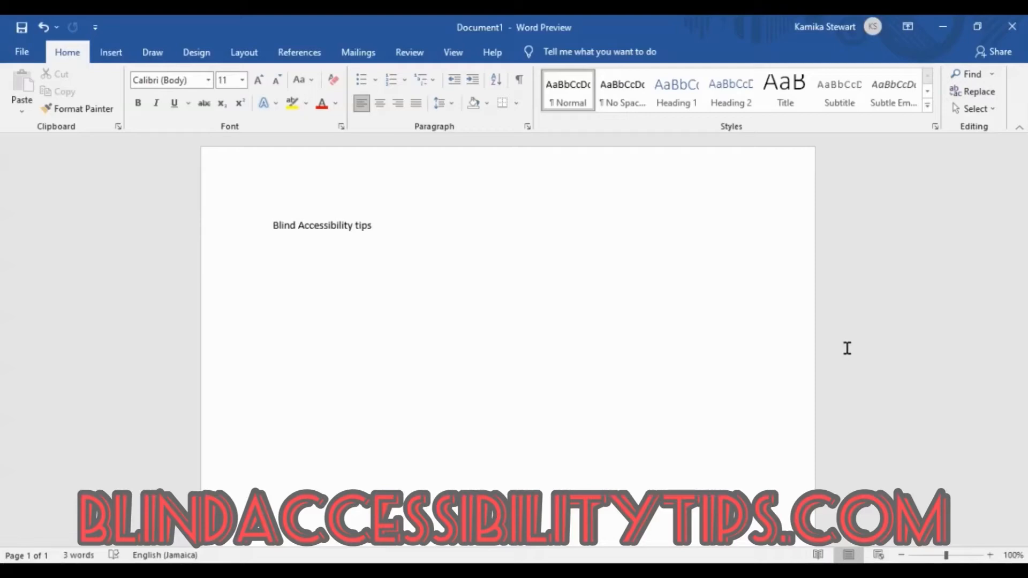
left_click(374, 225)
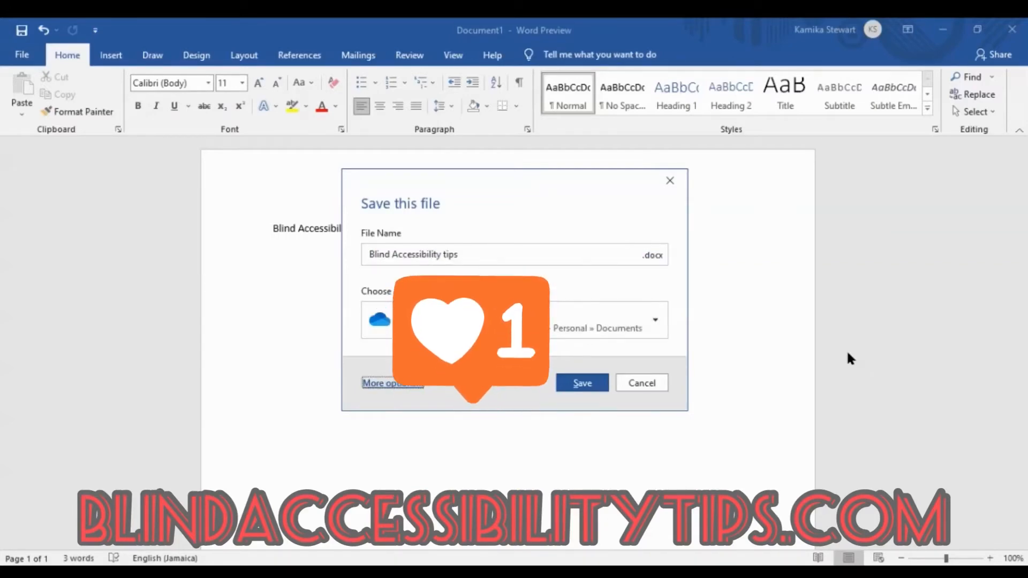
Switch to the full Save As page and view This PC and Add a Place locations.
left_click(392, 383)
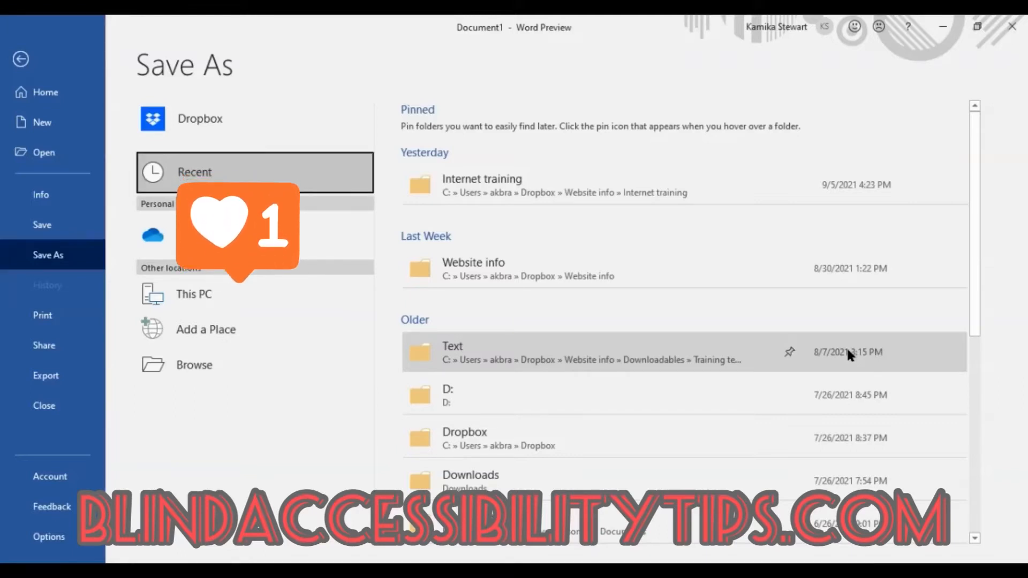
left_click(194, 294)
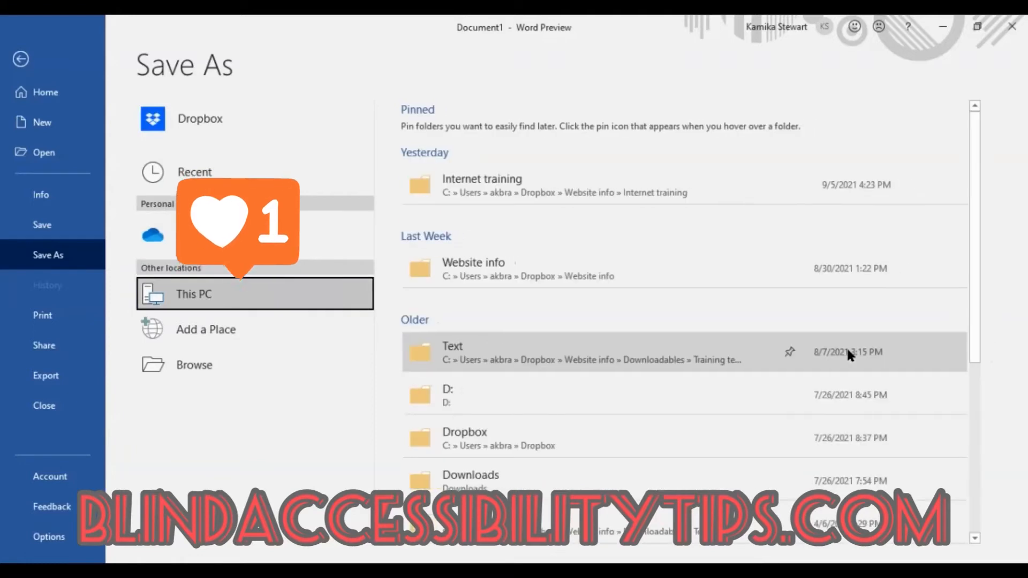
left_click(206, 329)
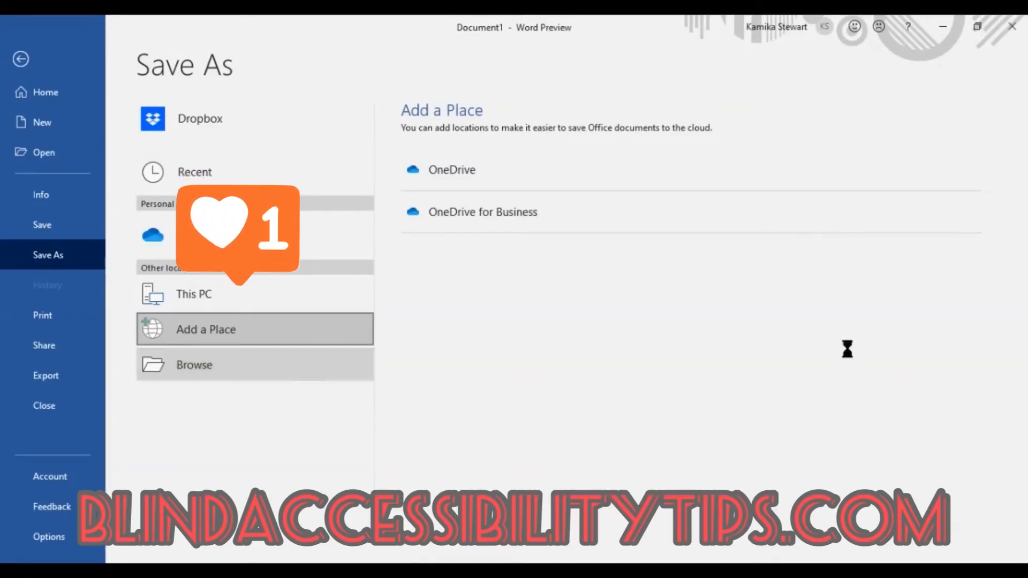
Browse to the classic Save As dialog on Documents with the name 'Blind accessibility tips'.
left_click(193, 364)
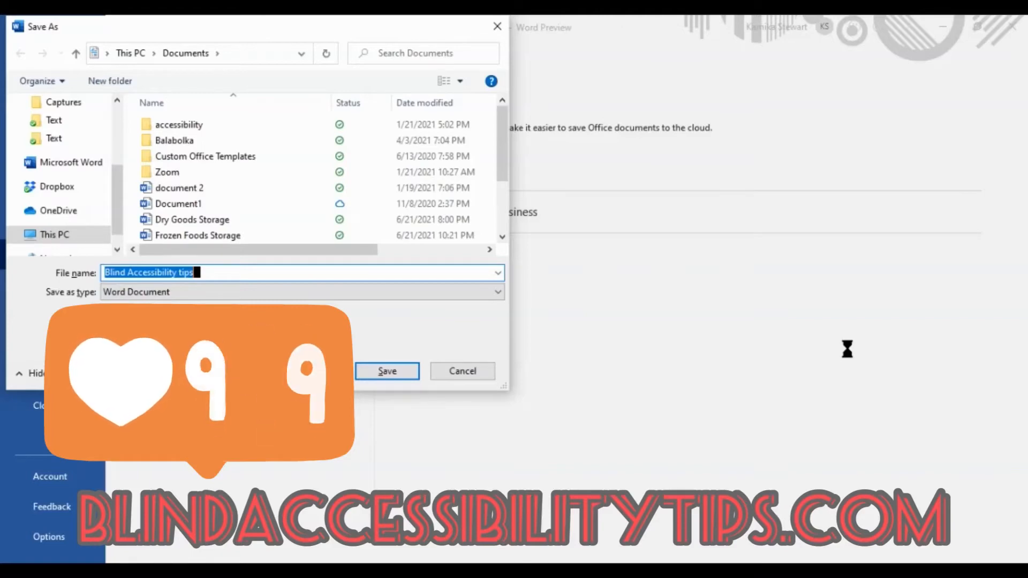
left_click(386, 371)
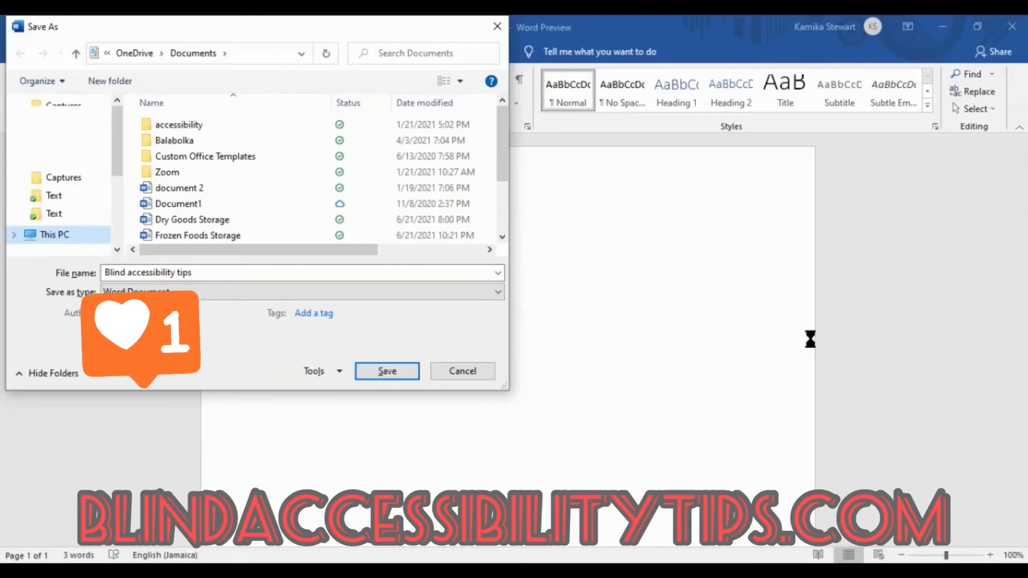
left_click(65, 114)
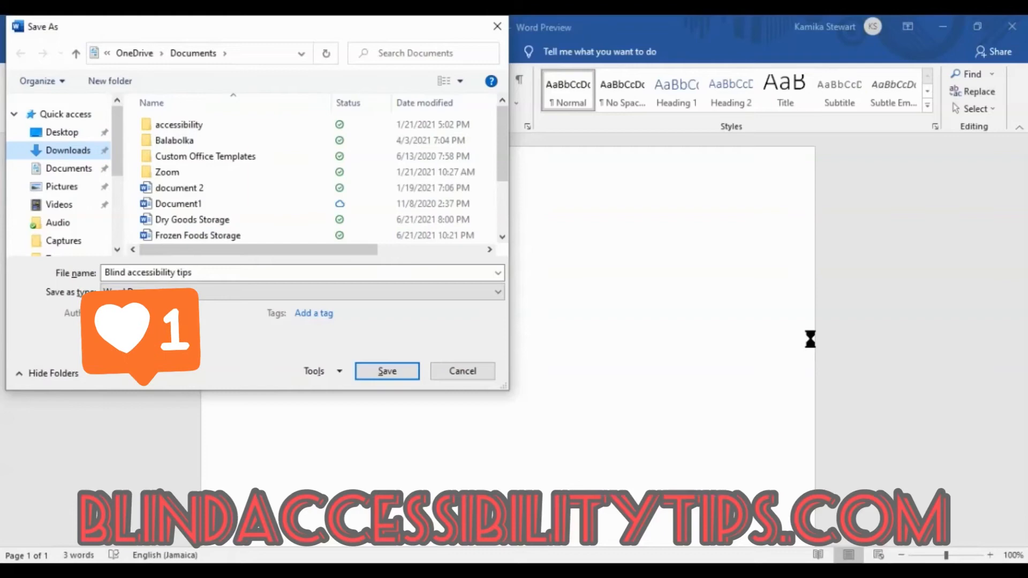
left_click(68, 168)
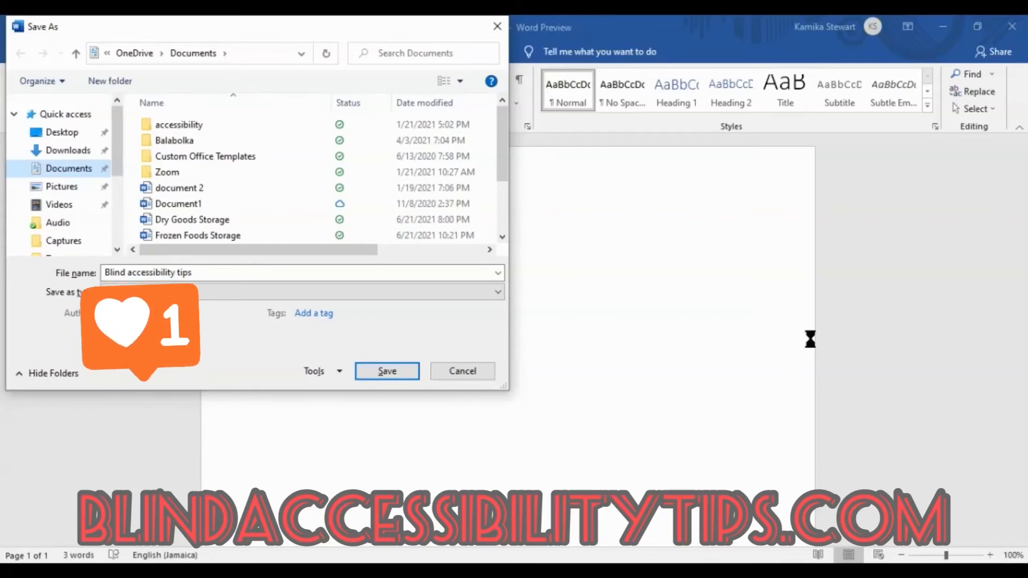
left_click(62, 186)
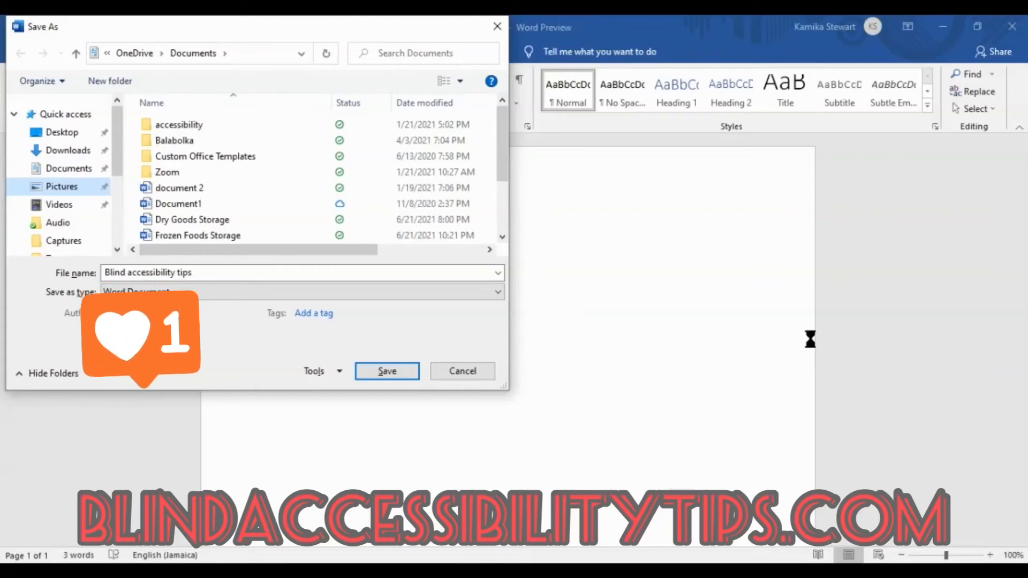
left_click(62, 187)
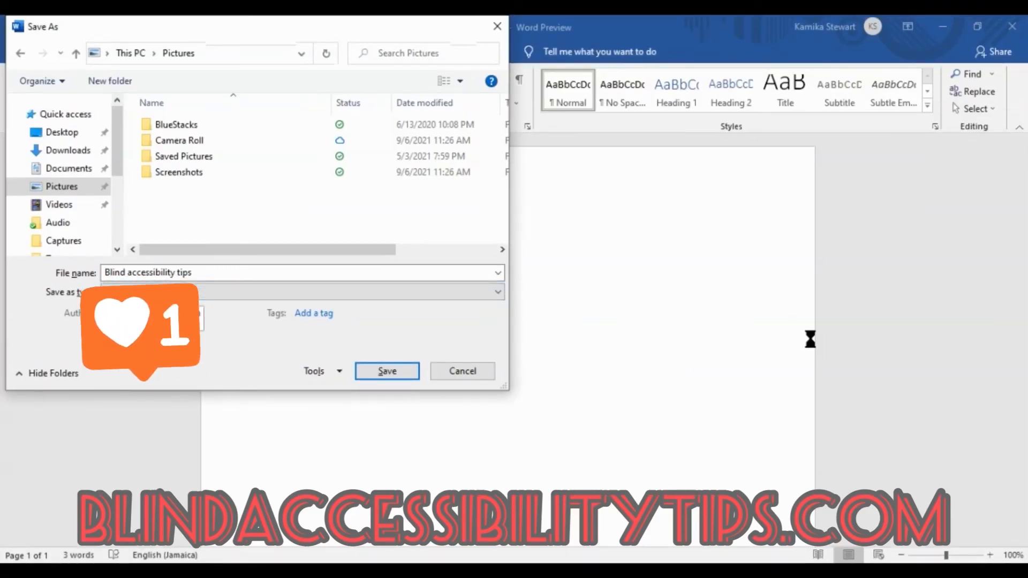
Save the document as 'Blind accessibility tips' in the Pictures folder.
left_click(398, 313)
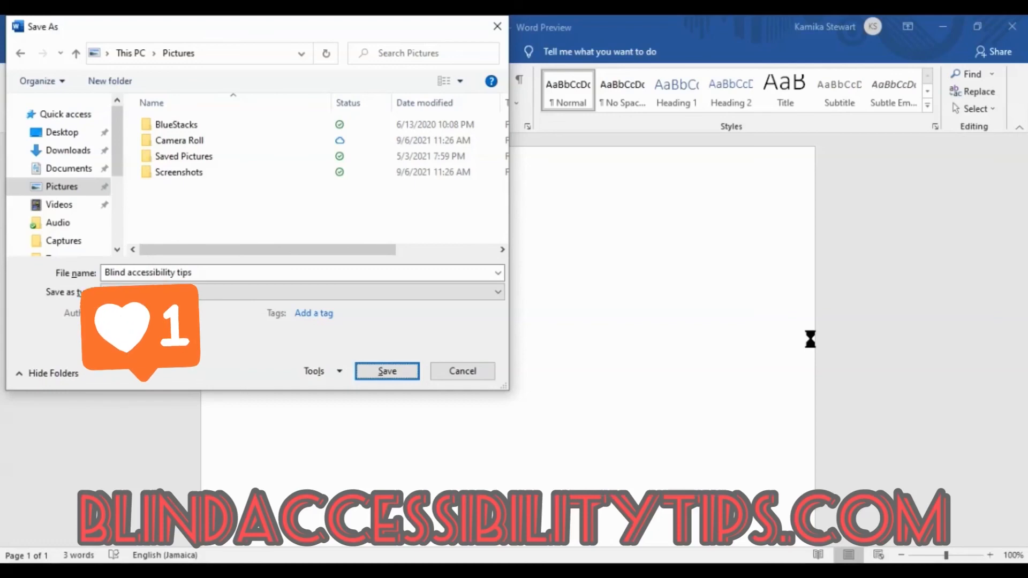
triple_click(148, 272)
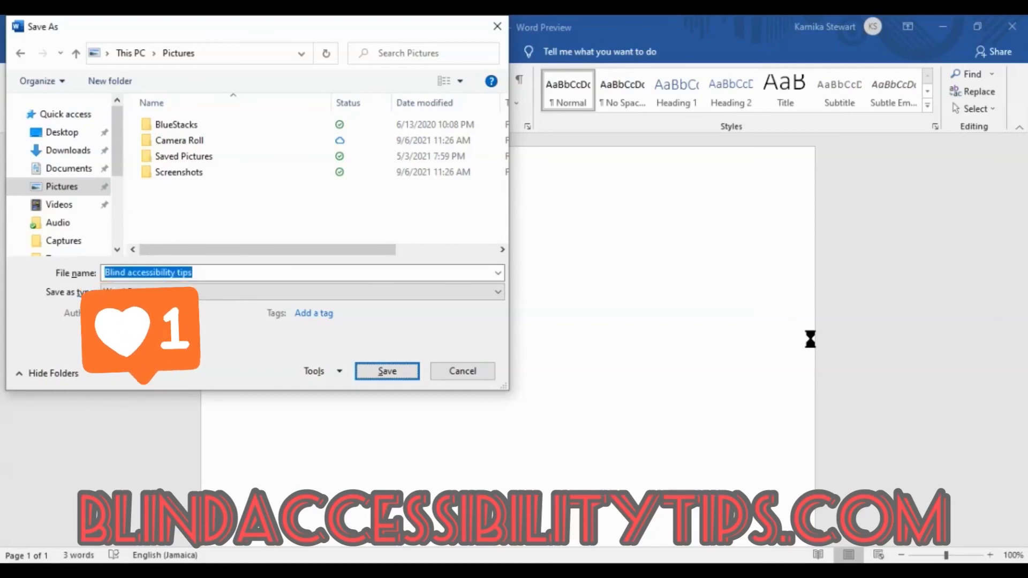
left_click(387, 370)
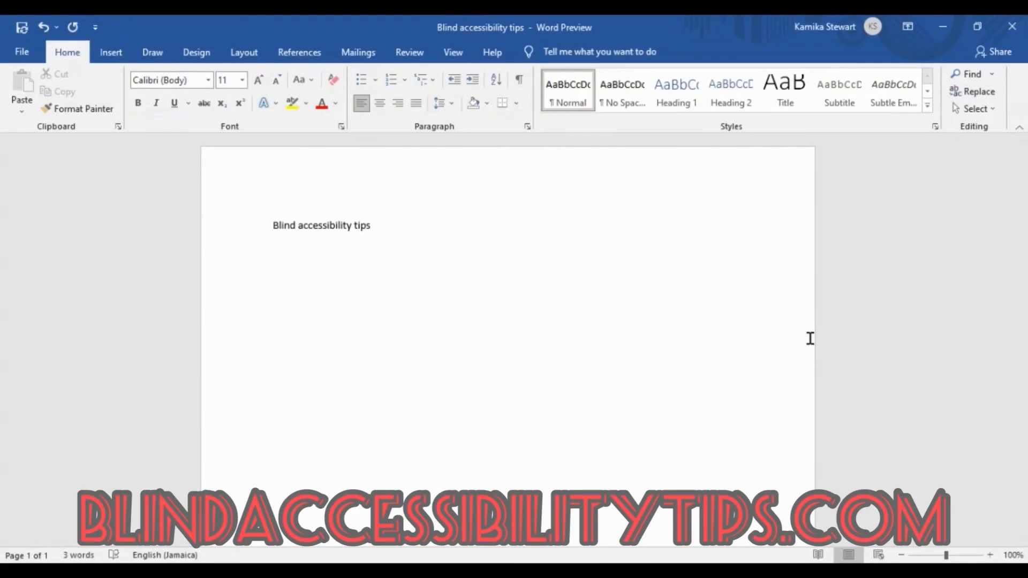
left_click(347, 247)
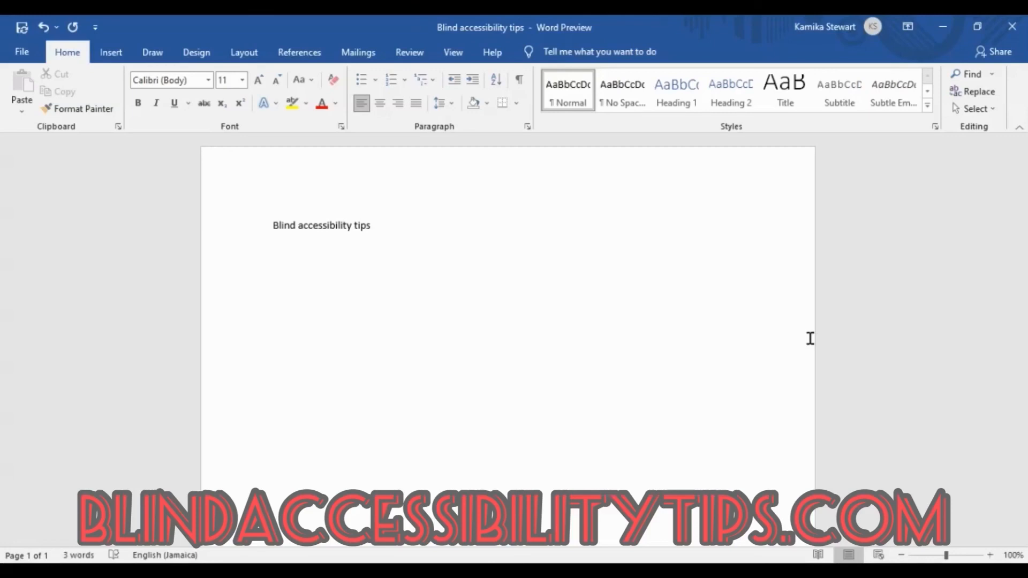
left_click(348, 247)
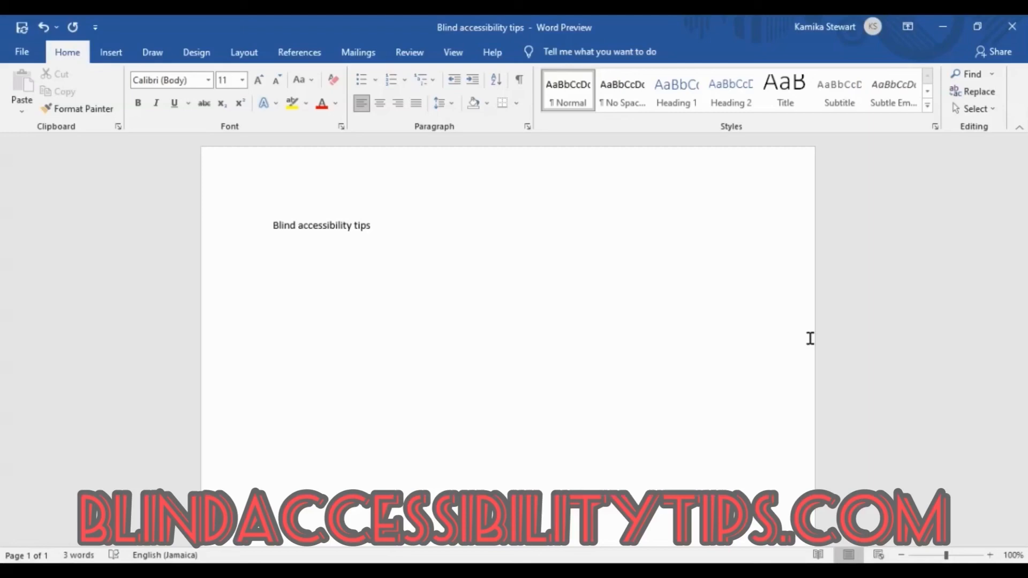
left_click(348, 248)
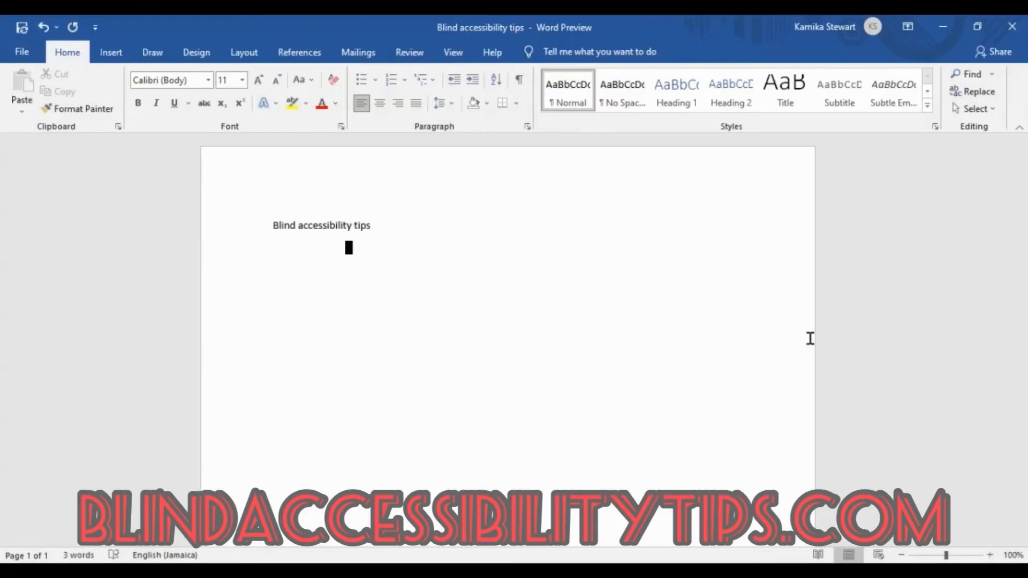